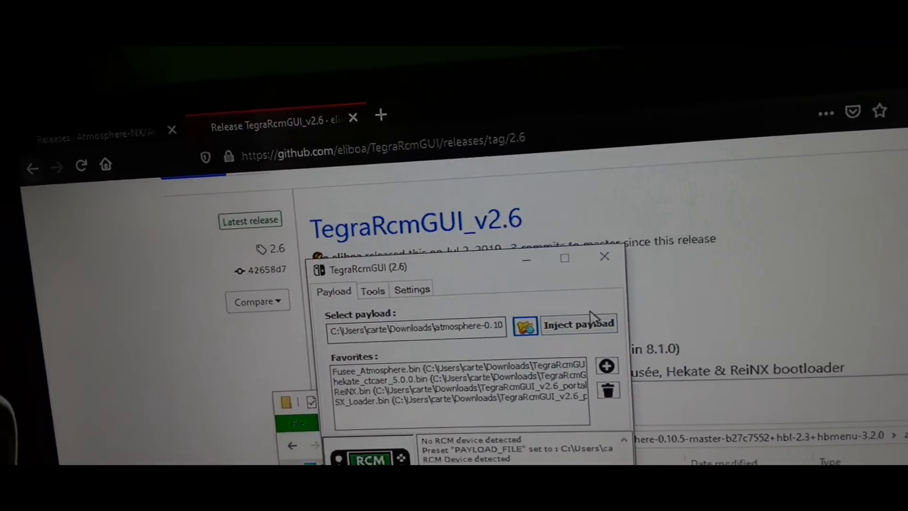
# Inject the selected Atmosphere payload into the Switch detected in RCM mode.
pyautogui.click(577, 323)
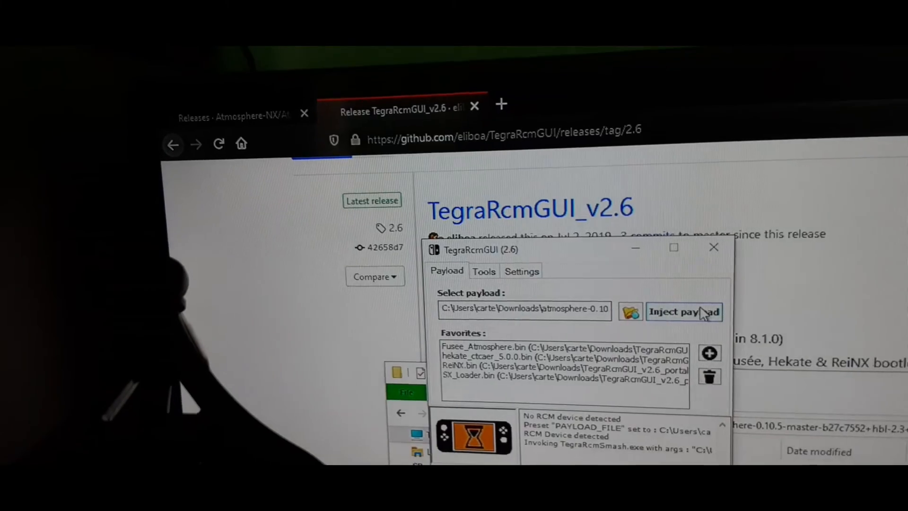